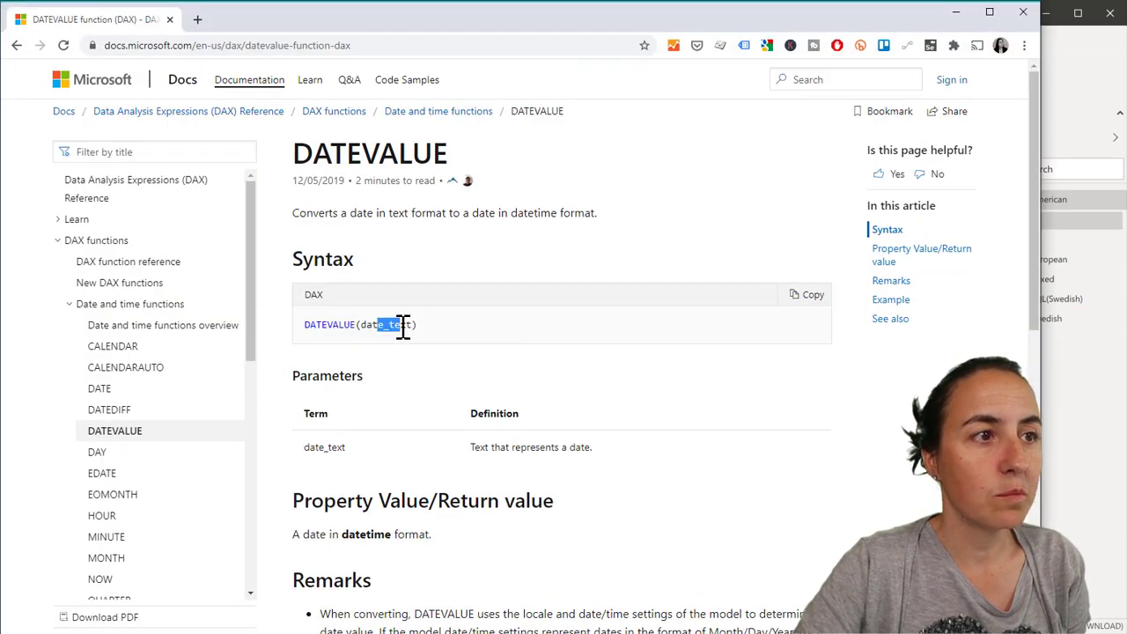
Review the DATEVALUE Remarks and highlight the note on locale and date settings
{"action": "scroll", "scroll_direction": "down", "scroll_amount": 3}
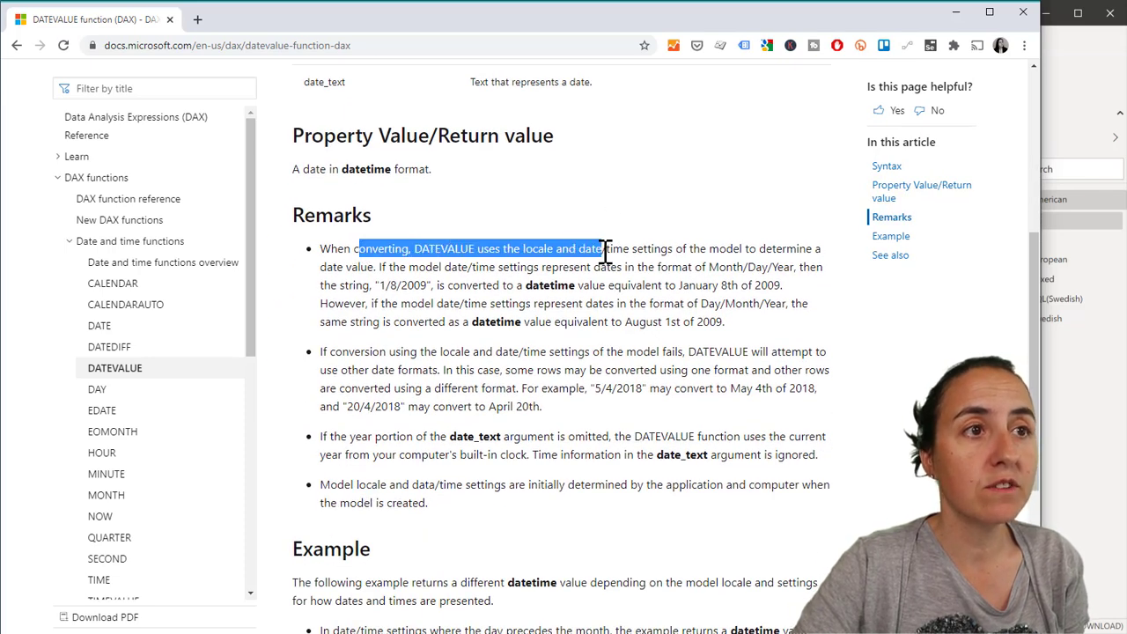
{"action": "left_click_drag", "start_coordinate": [602, 248], "coordinate": [755, 248]}
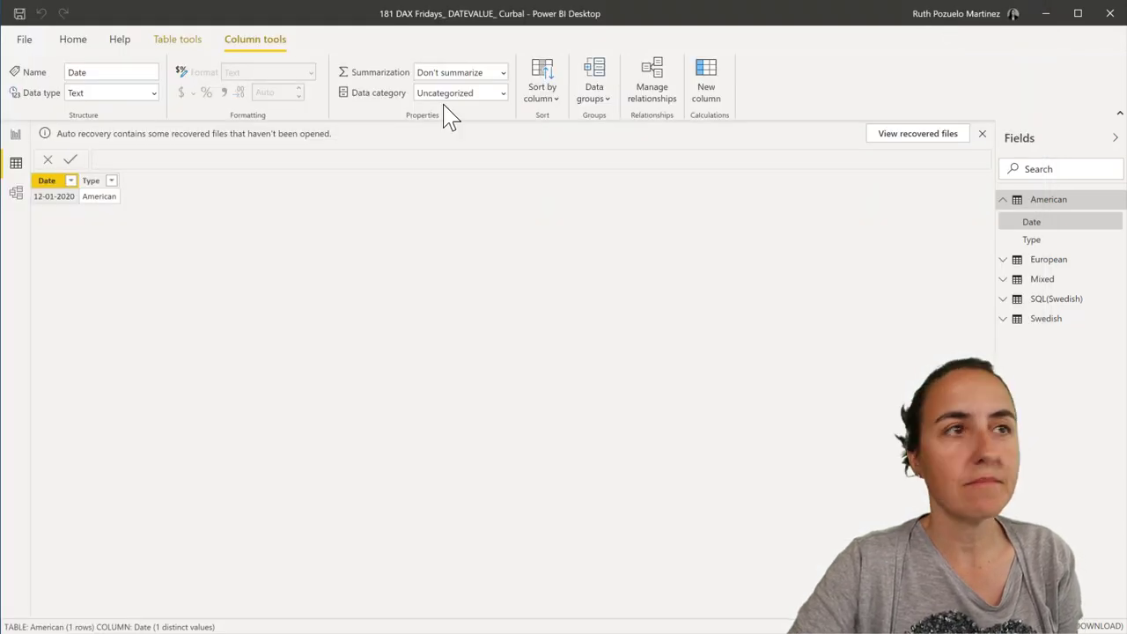
Select the American table's Type column and bring up the Table tools options
{"action": "left_click", "coordinate": [35, 39]}
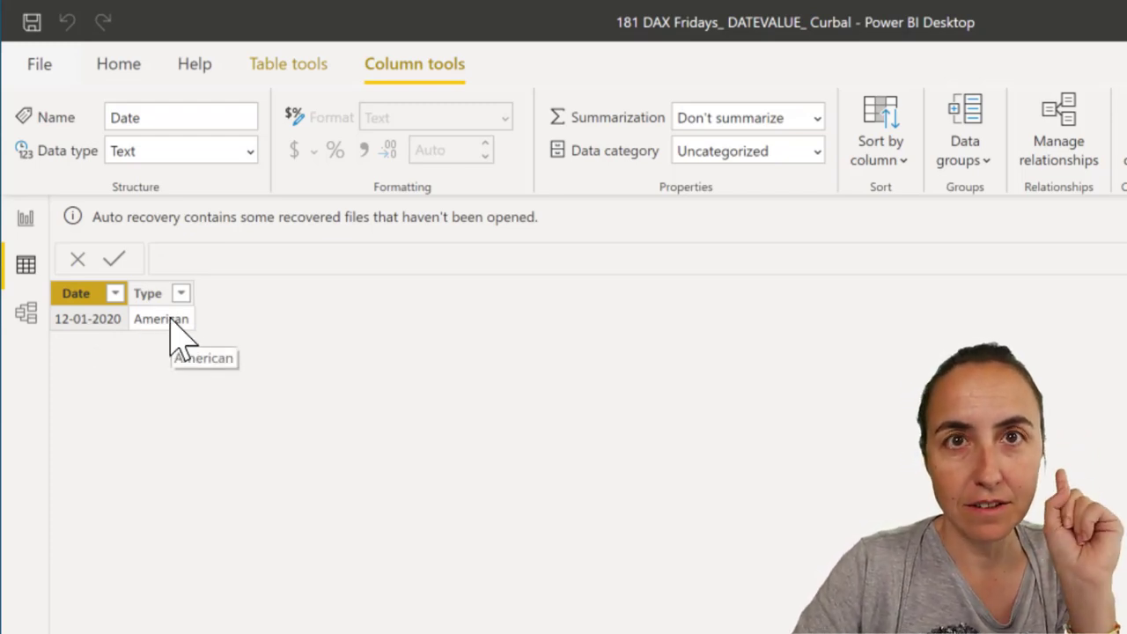
{"action": "mouse_move", "coordinate": [106, 319]}
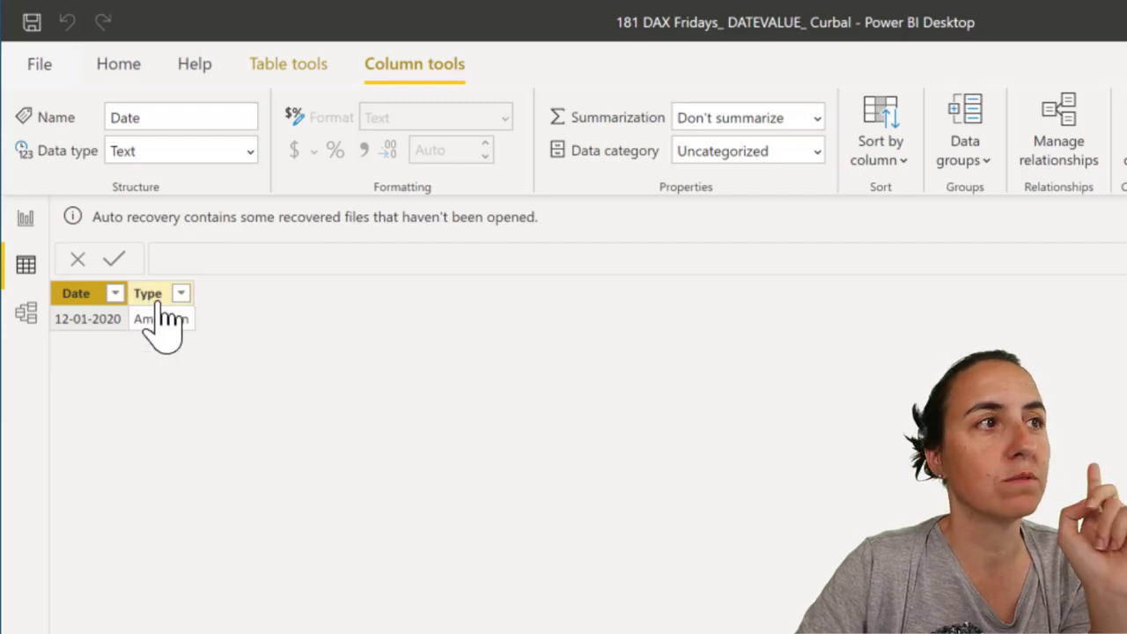
{"action": "left_click", "coordinate": [148, 292]}
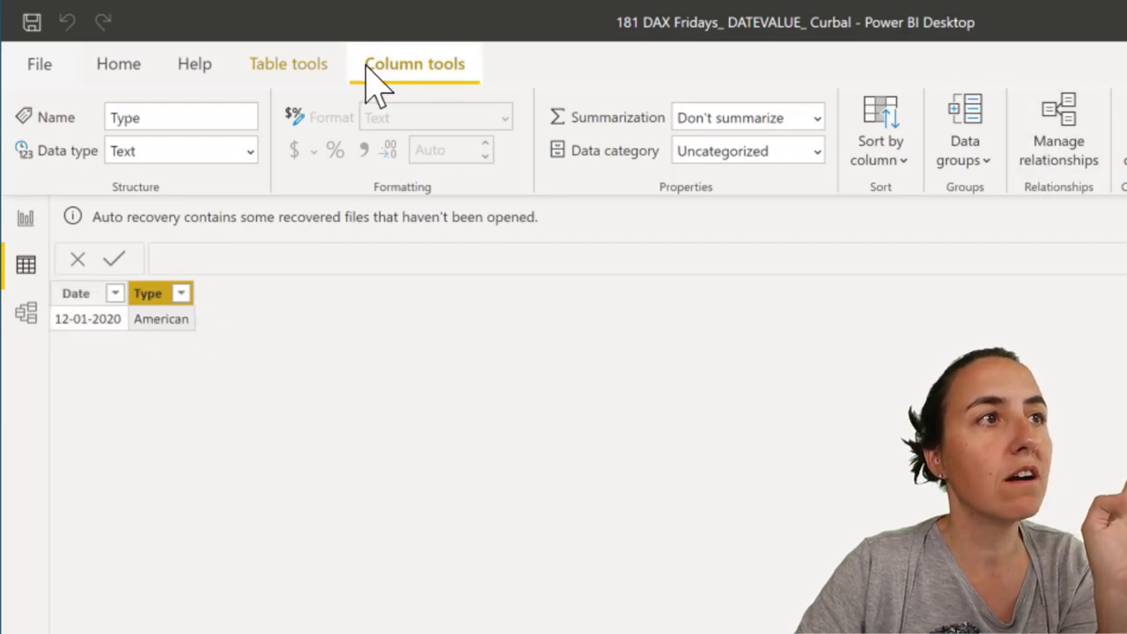
{"action": "left_click", "coordinate": [289, 64]}
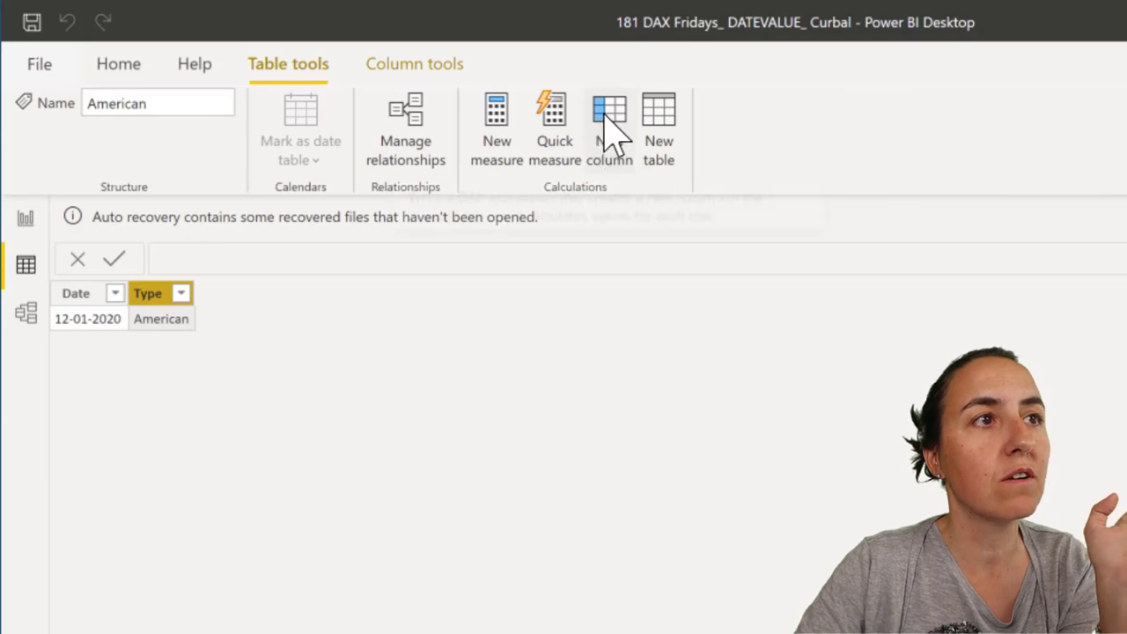
Add a DateConvr = DATEVALUE([Date]) column converting 12-01-2020 to 12-Jan-20
{"action": "left_click", "coordinate": [609, 115]}
{"action": "type", "text": "DateConvr?"}
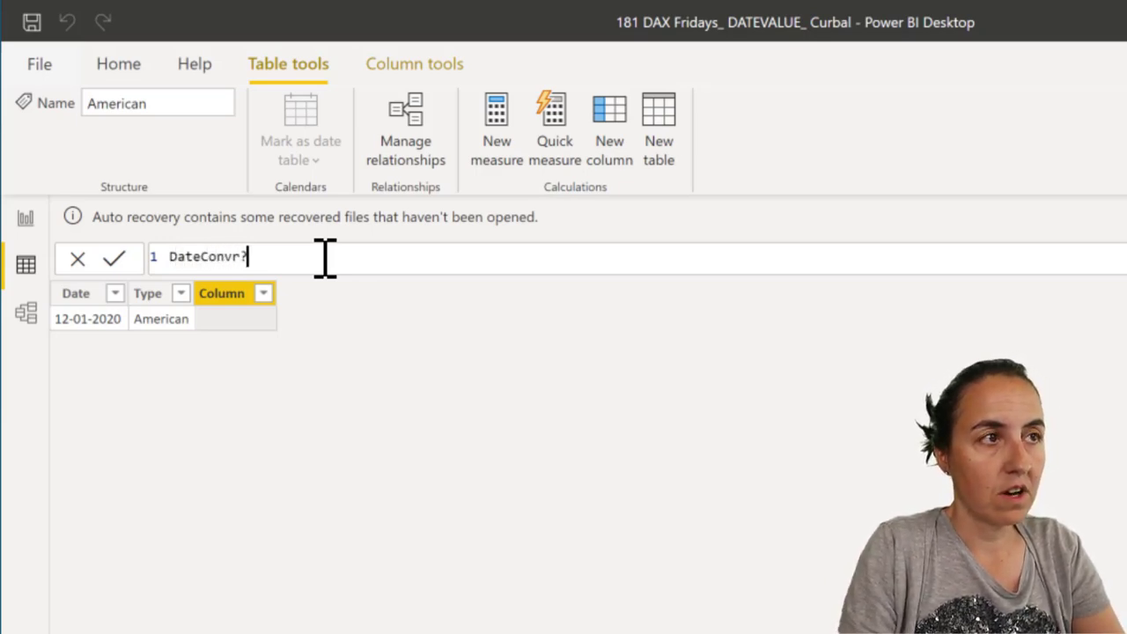
{"action": "type", "text": "="}
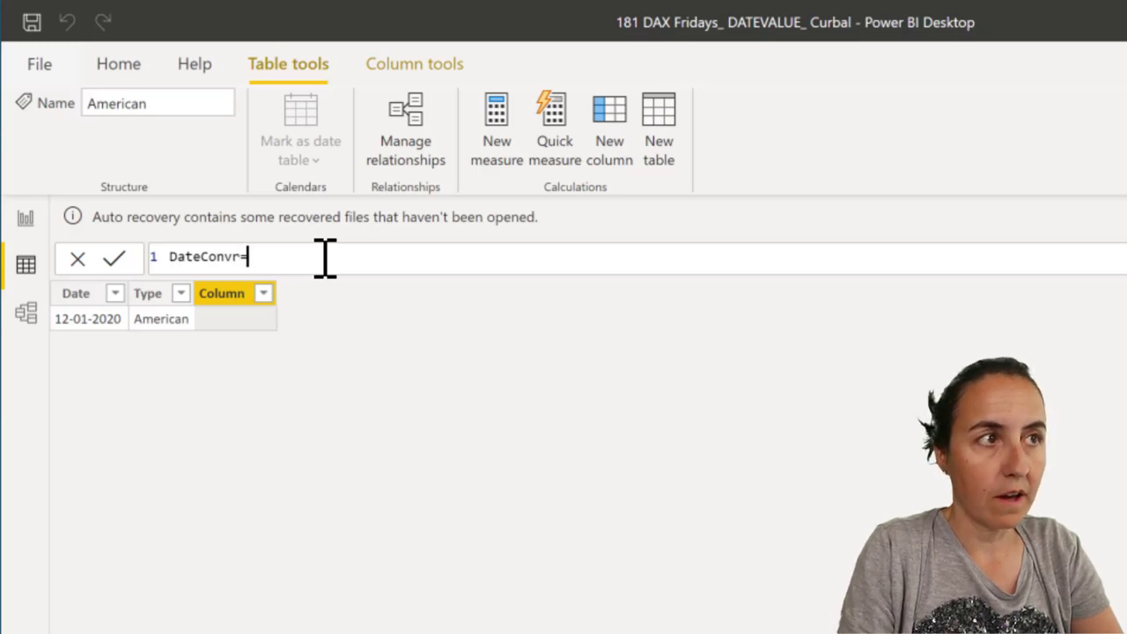
{"action": "type", "text": "da"}
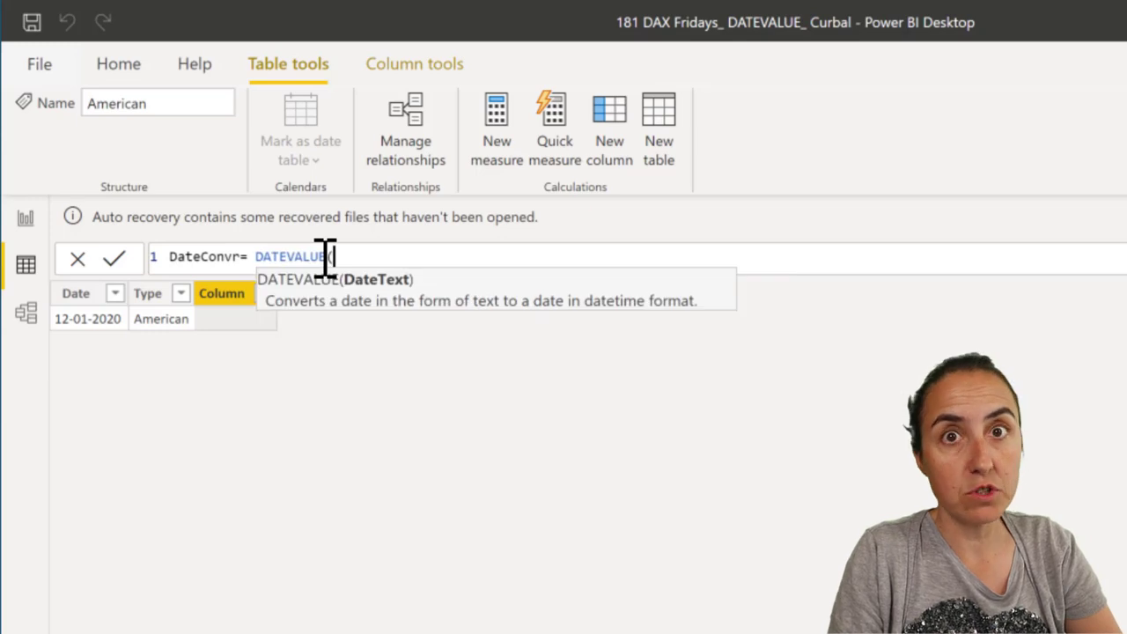
{"action": "type", "text": "("}
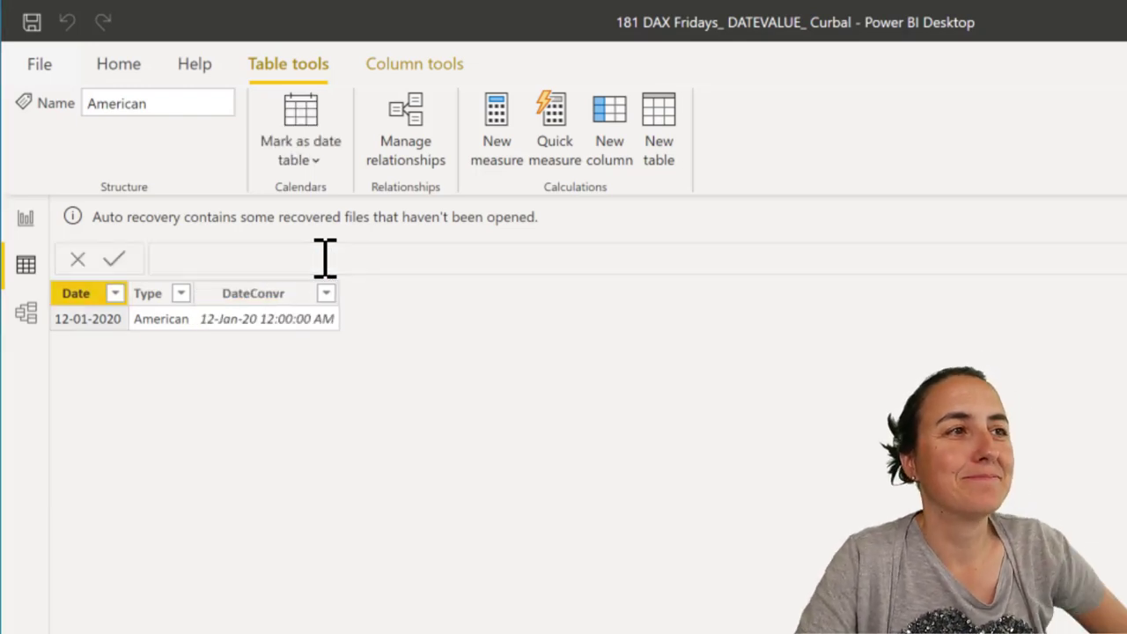
{"action": "mouse_move", "coordinate": [236, 343]}
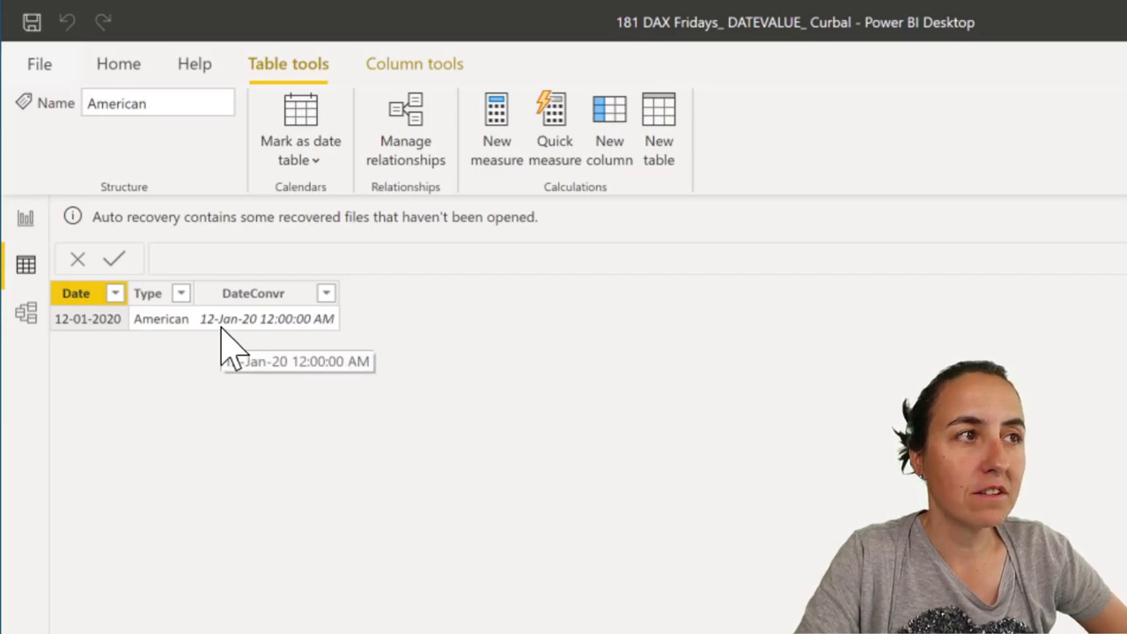
{"action": "mouse_move", "coordinate": [97, 349]}
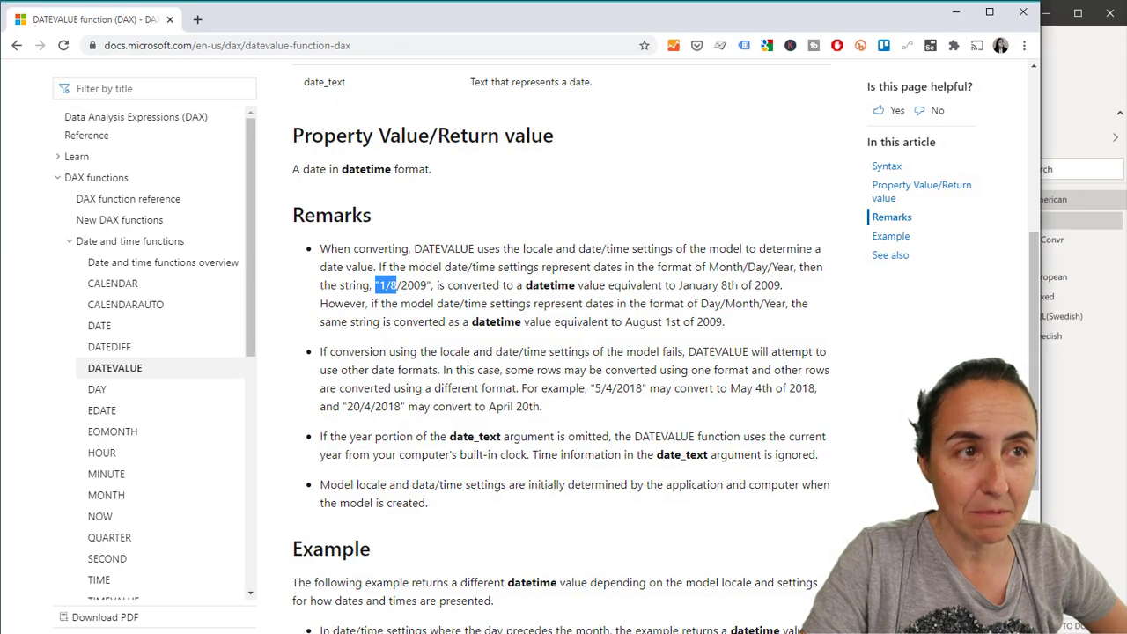
{"action": "scroll", "scroll_direction": "down", "scroll_amount": 3}
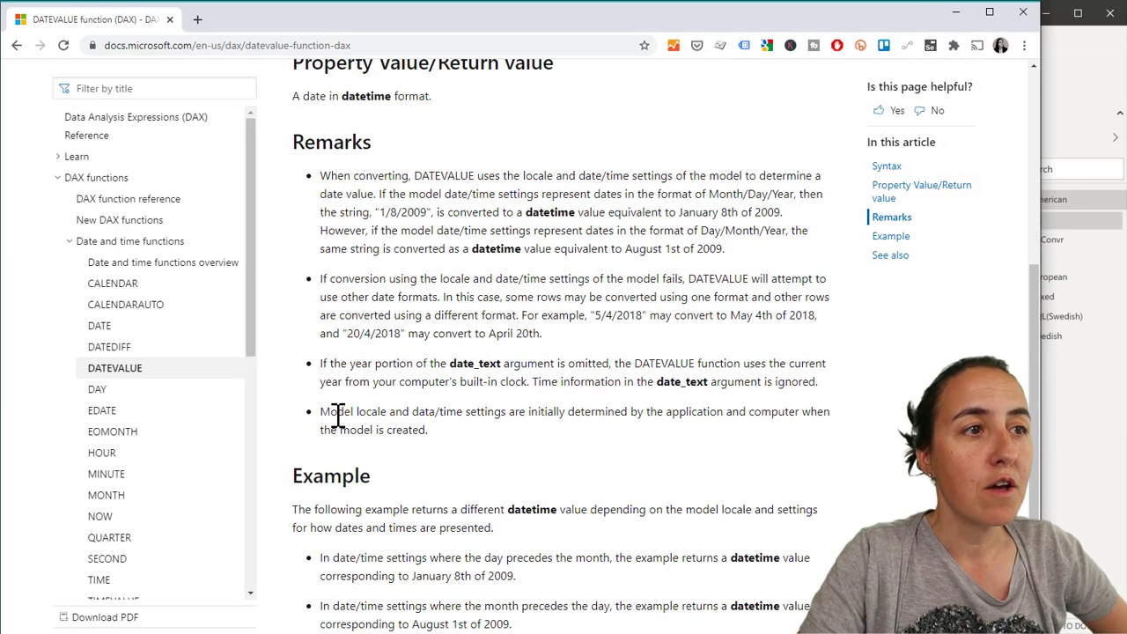
{"action": "left_click_drag", "start_coordinate": [327, 412], "coordinate": [644, 412]}
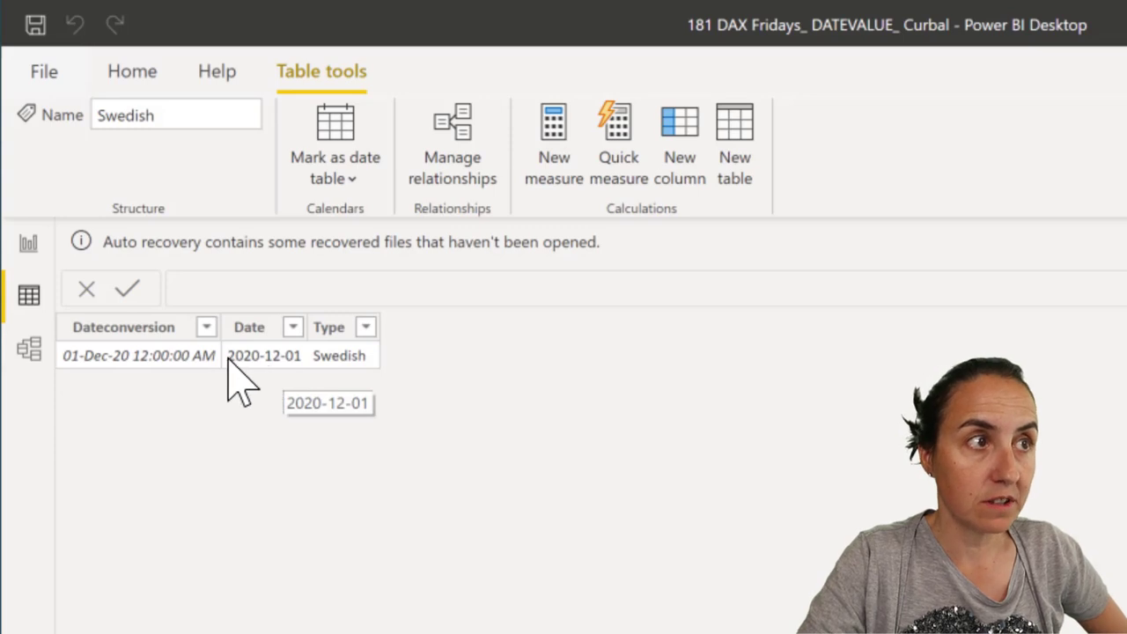
{"action": "mouse_move", "coordinate": [255, 419]}
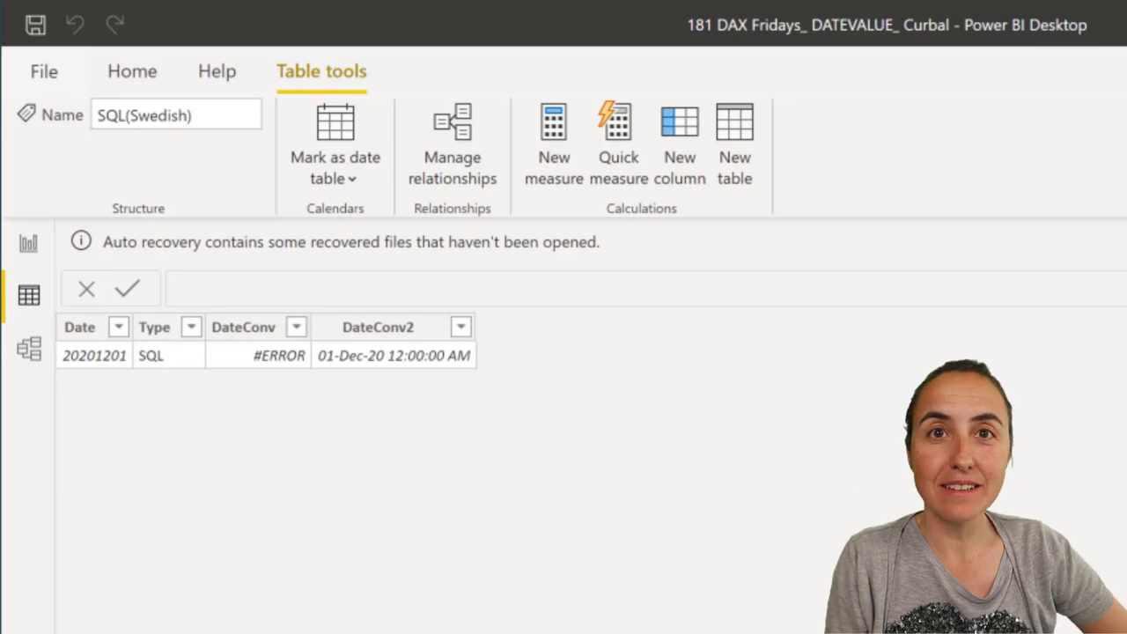
{"action": "mouse_move", "coordinate": [88, 394]}
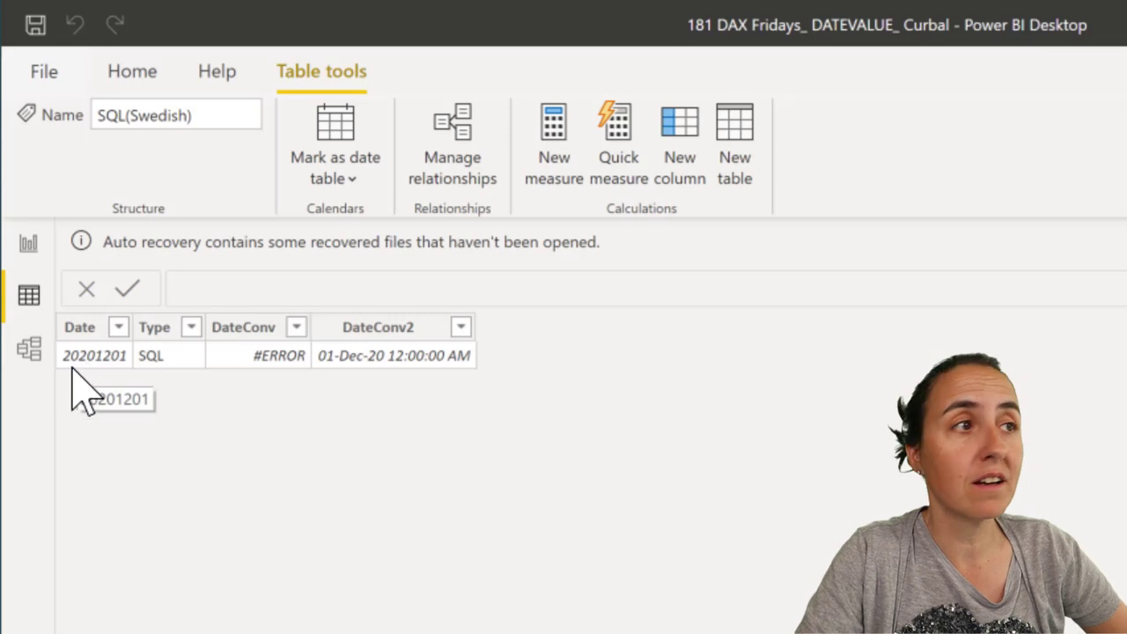
{"action": "mouse_move", "coordinate": [162, 384]}
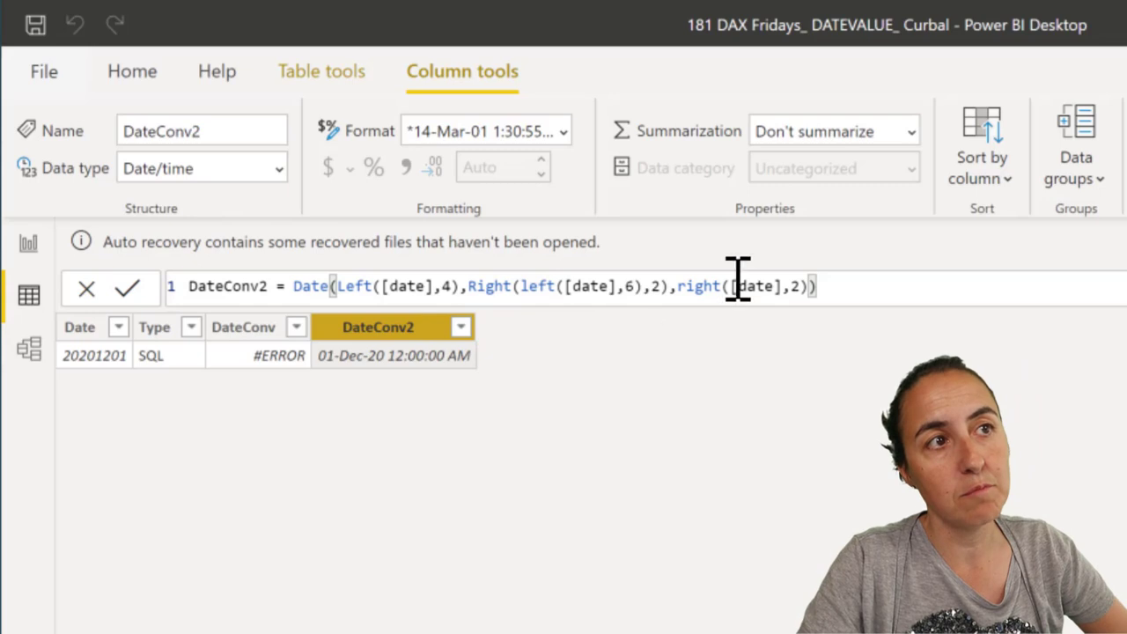
{"action": "mouse_move", "coordinate": [915, 379]}
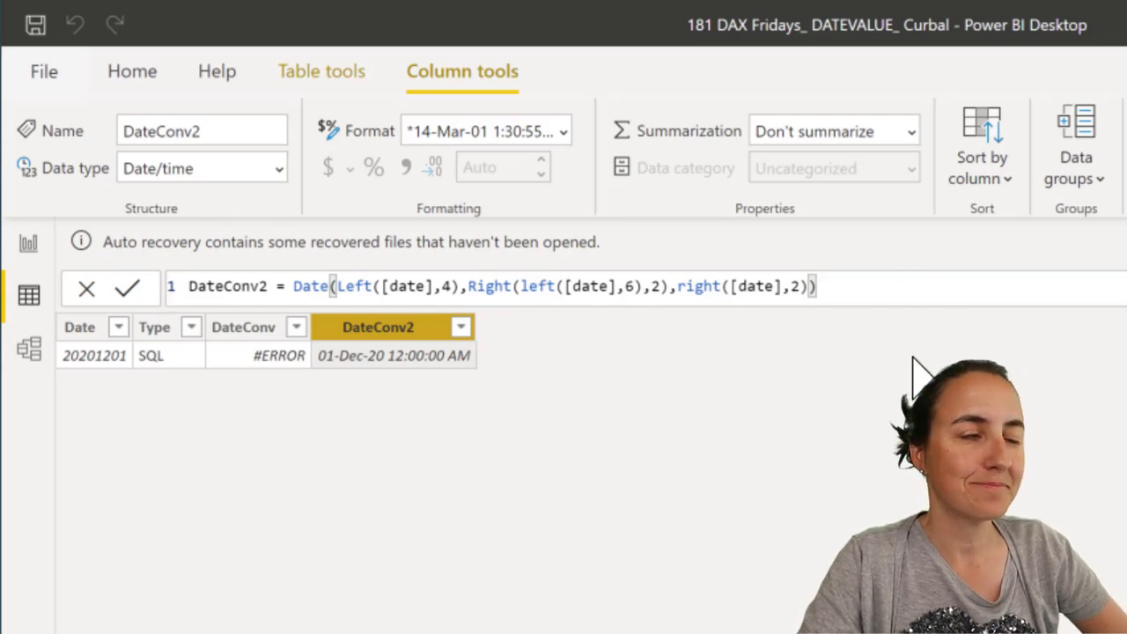
{"action": "mouse_move", "coordinate": [344, 401]}
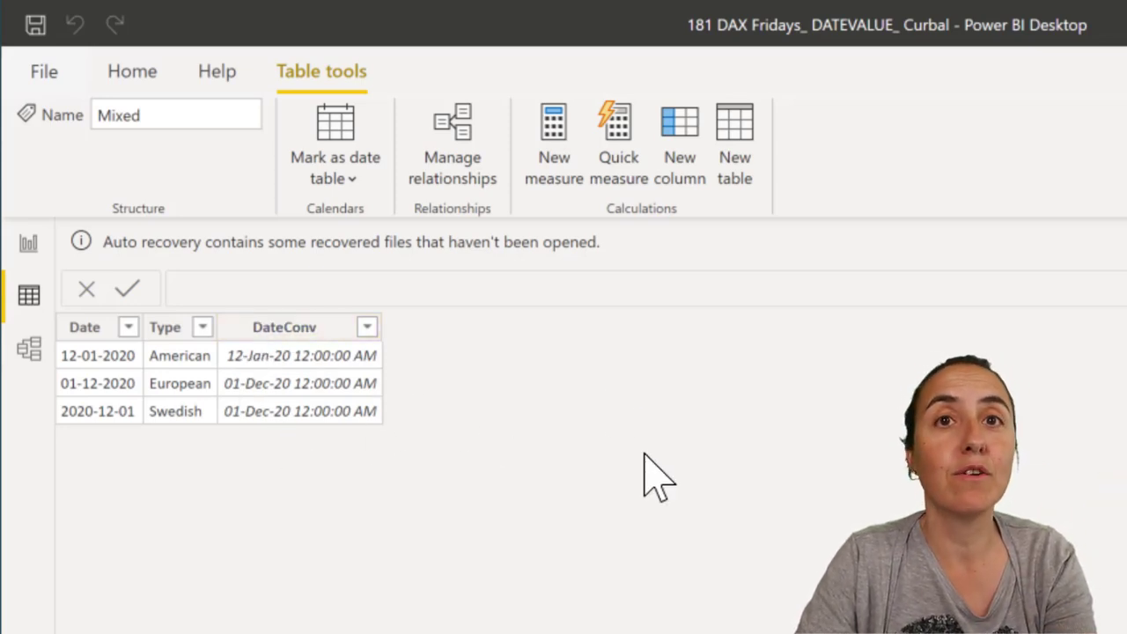
Launch Power Query Editor via Transform data to see the five table queries
{"action": "left_click", "coordinate": [132, 71]}
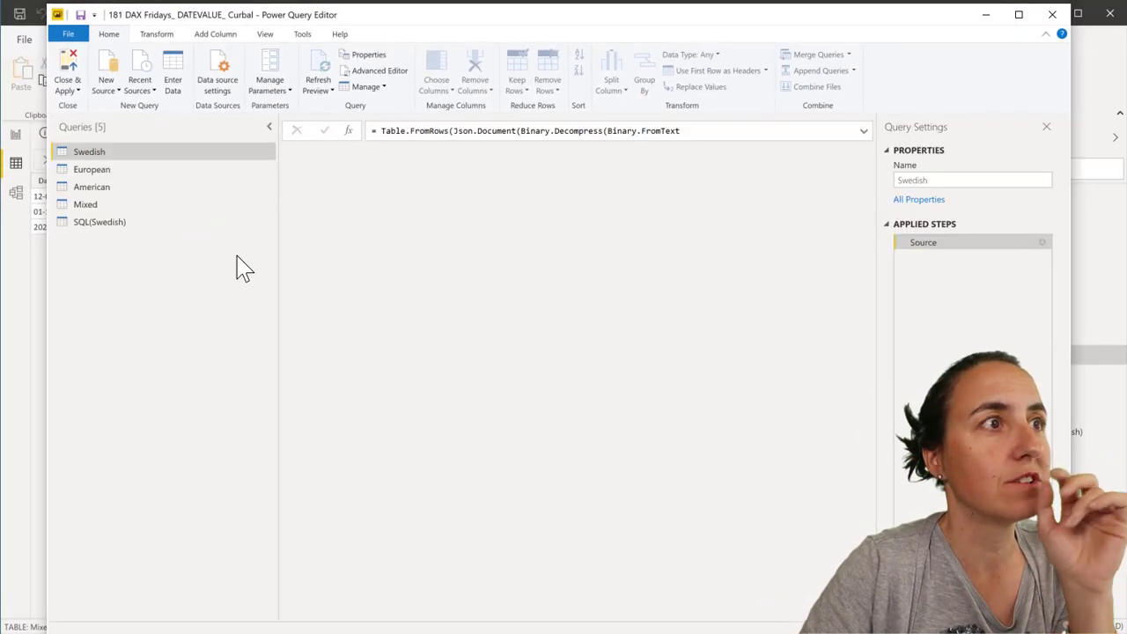
Edit the Mixed query's source to add row 12-24-2020 / American and confirm
{"action": "left_click", "coordinate": [84, 204]}
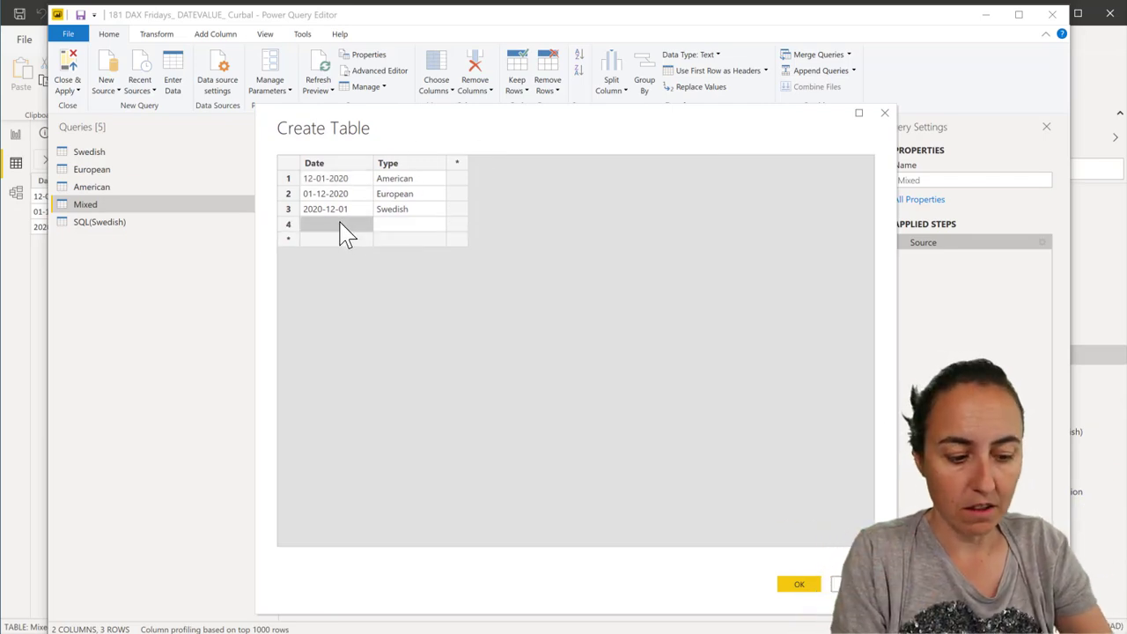
{"action": "type", "text": "12"}
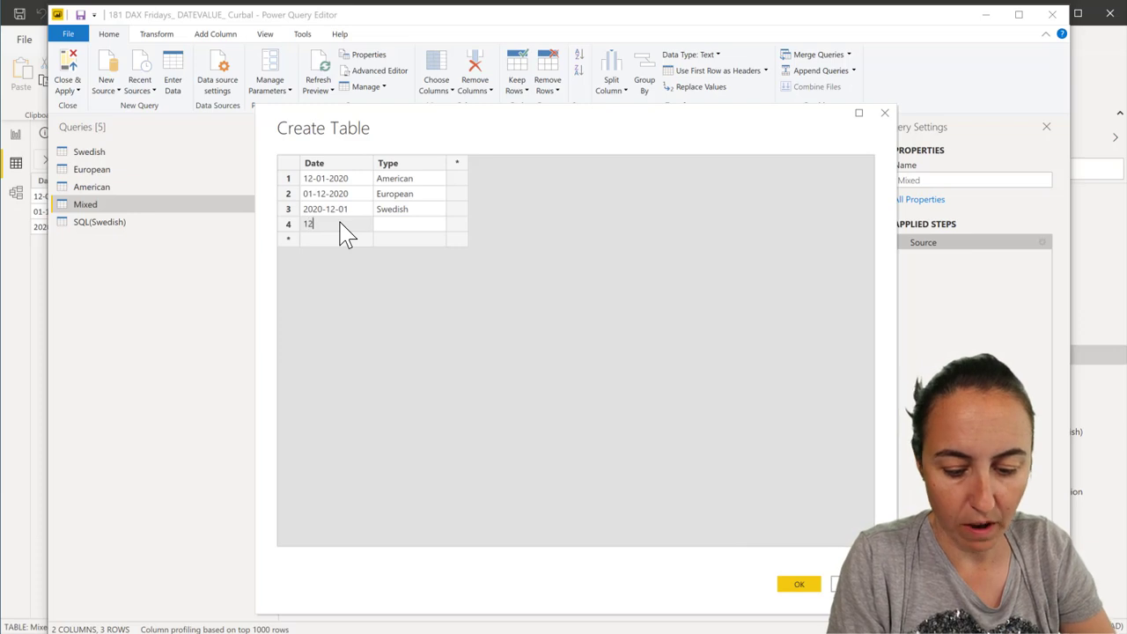
{"action": "type", "text": "-24-2020"}
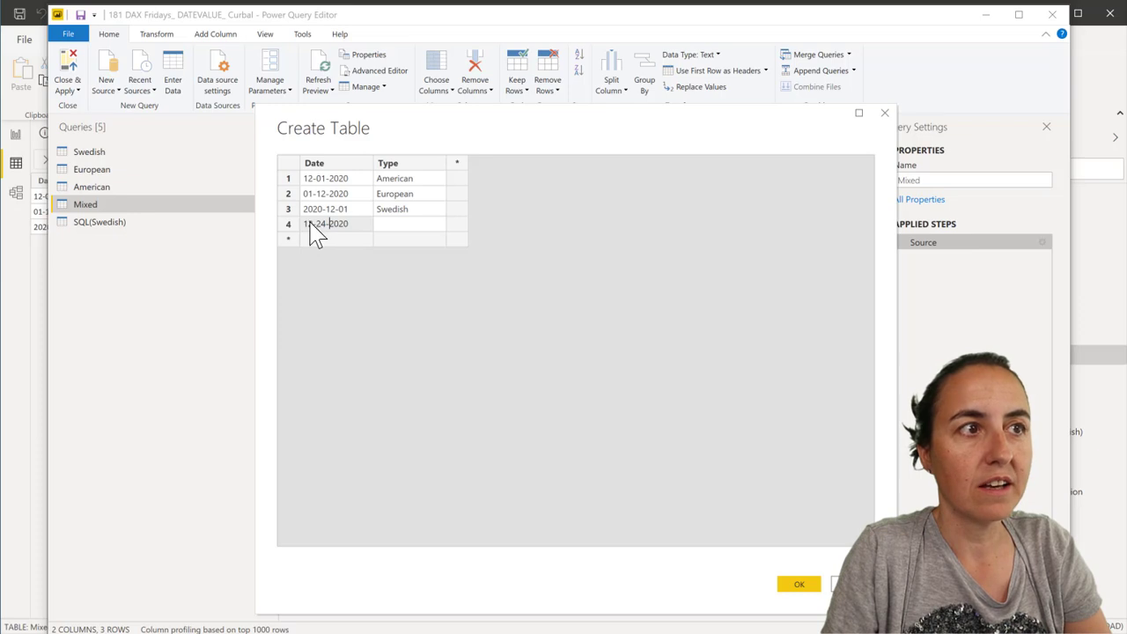
{"action": "mouse_move", "coordinate": [326, 236]}
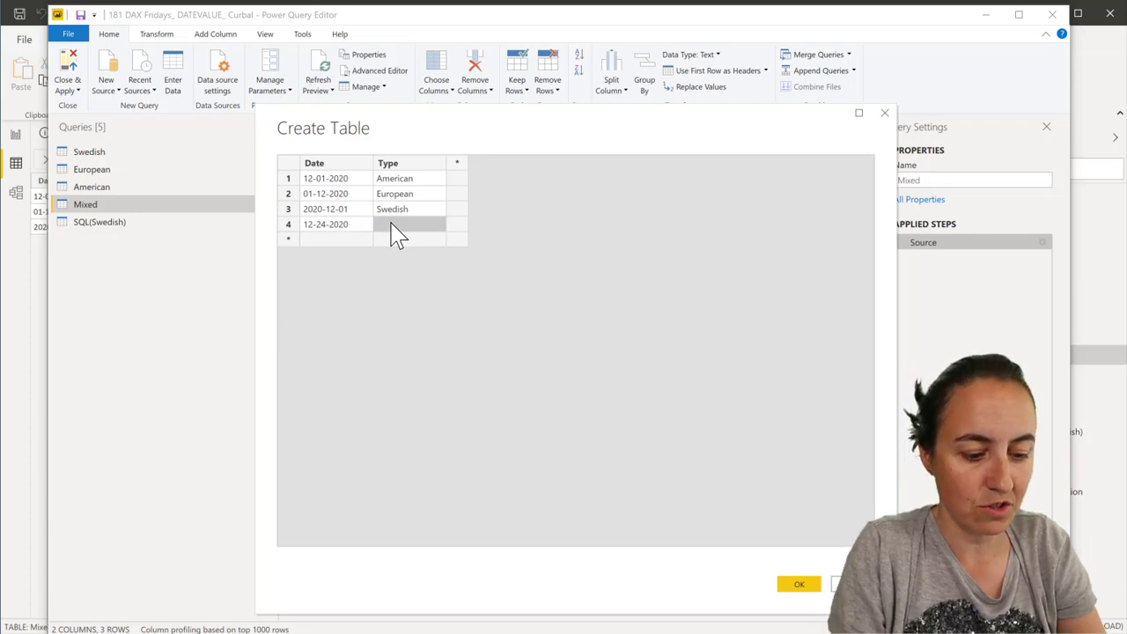
{"action": "type", "text": "American"}
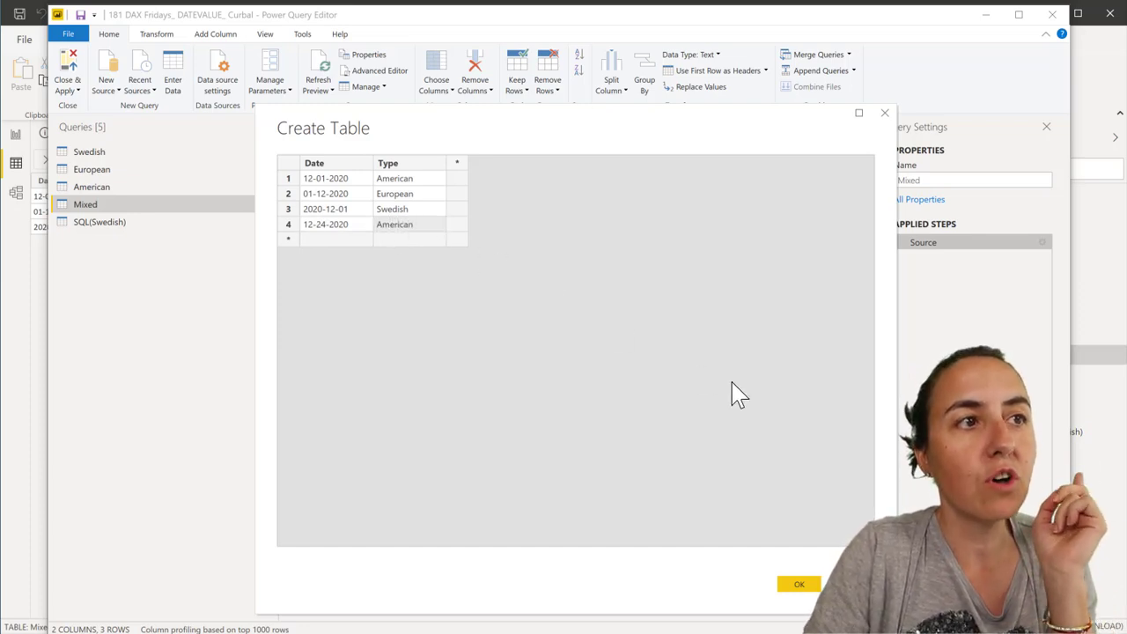
{"action": "left_click", "coordinate": [799, 581]}
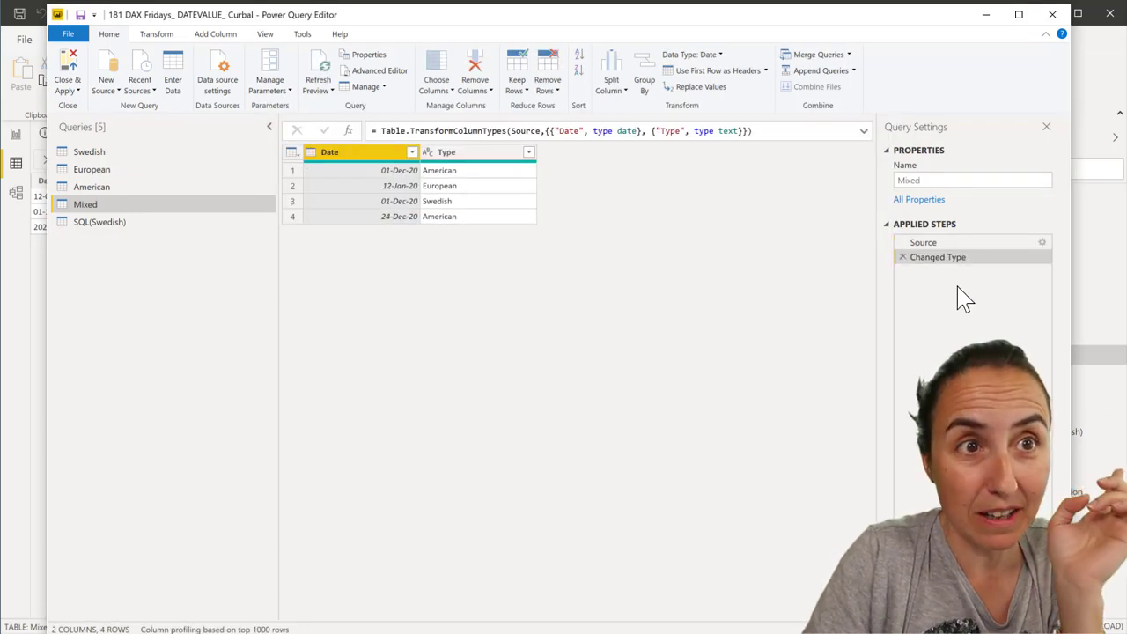